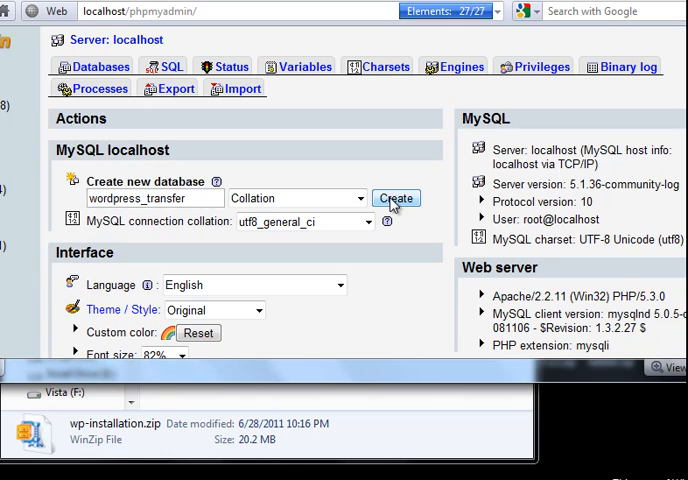
Create the wordpress_transfer database and show the server's user accounts list
{"action": "left_click", "coordinate": [396, 198]}
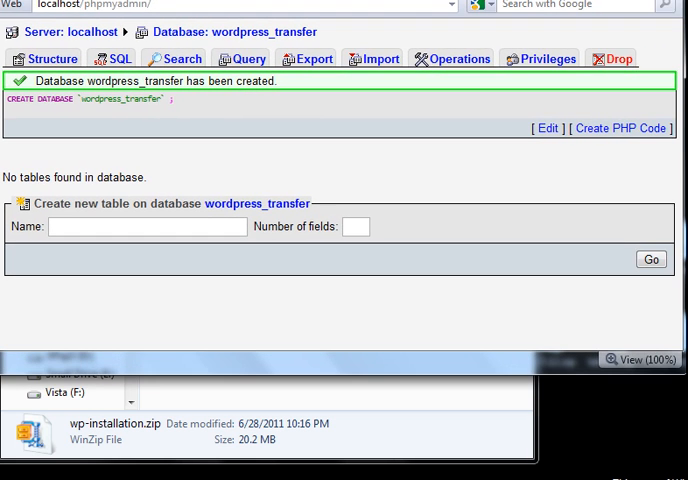
{"action": "mouse_move", "coordinate": [544, 58]}
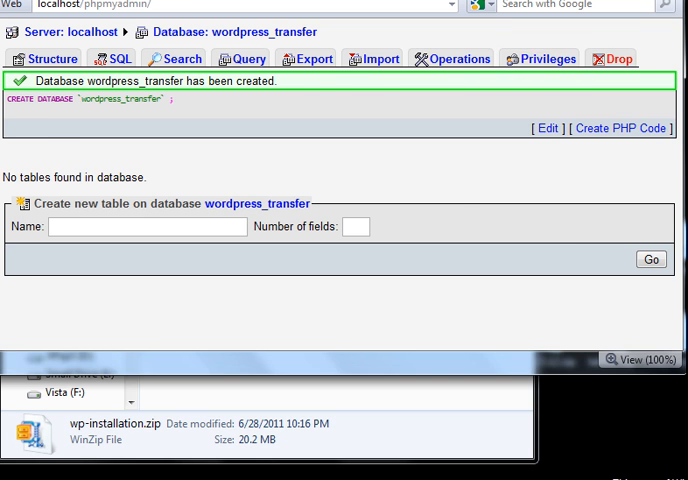
{"action": "left_click", "coordinate": [540, 58]}
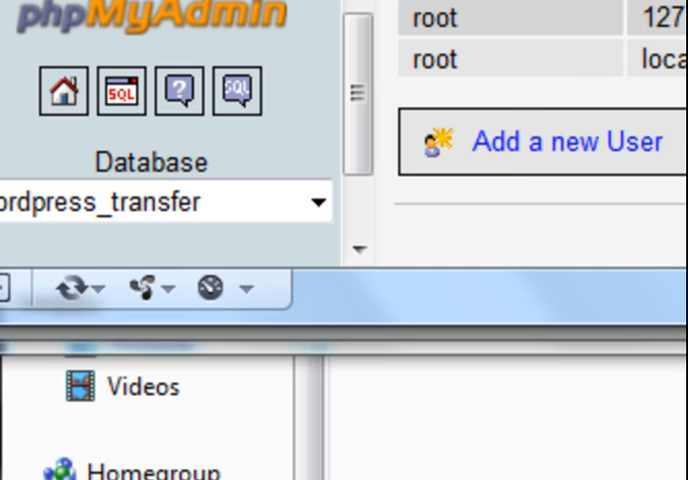
{"action": "mouse_move", "coordinate": [564, 140]}
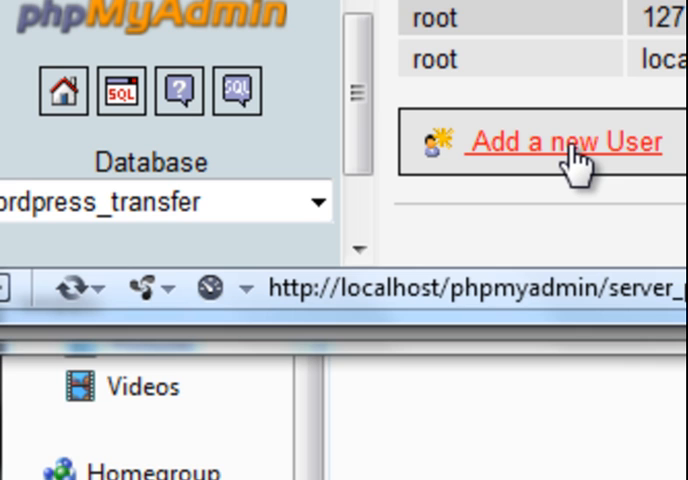
Add user bikram on localhost with a password and all privileges on wordpress_transfer
{"action": "left_click", "coordinate": [562, 140]}
{"action": "type", "text": "bikram"}
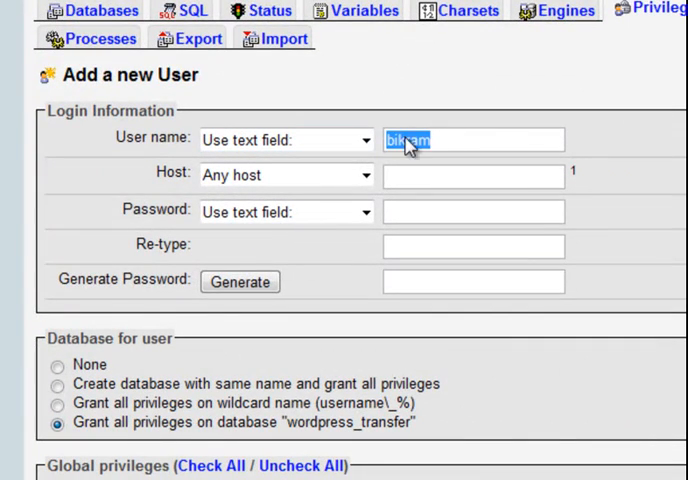
{"action": "left_click", "coordinate": [356, 176]}
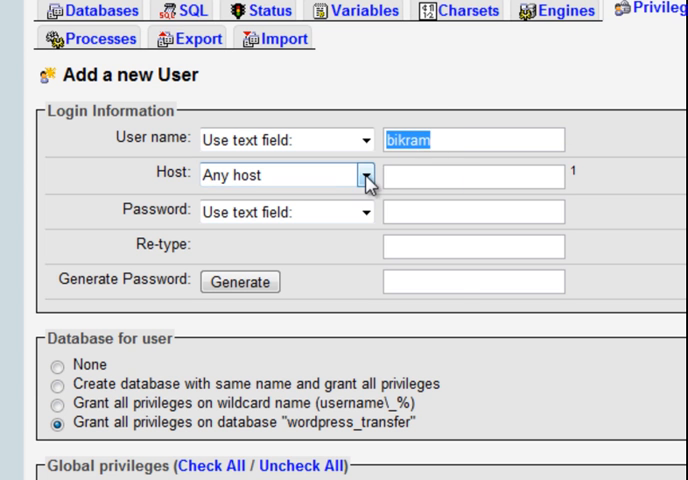
{"action": "left_click", "coordinate": [284, 176]}
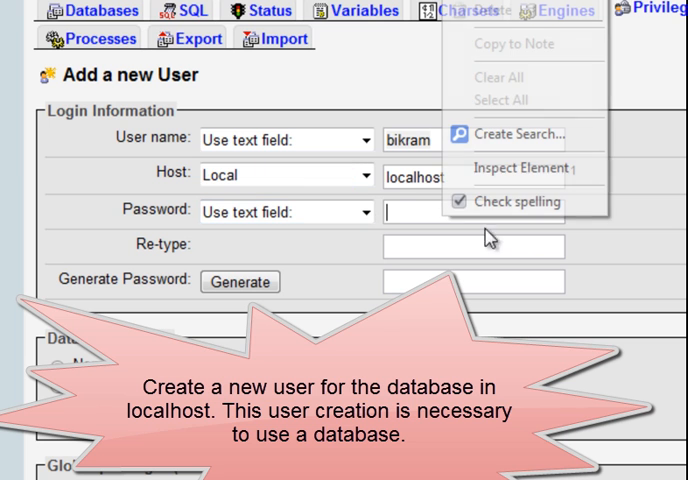
{"action": "type", "text": "••••••"}
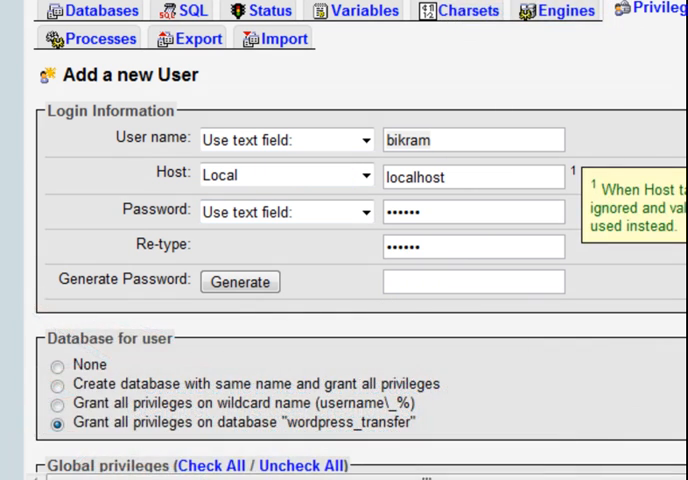
{"action": "scroll", "scroll_direction": "down", "scroll_amount": 3}
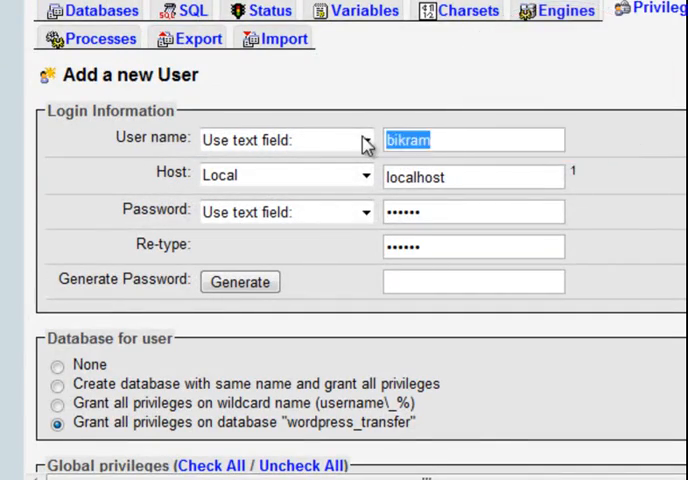
{"action": "scroll", "scroll_direction": "down", "scroll_amount": 3}
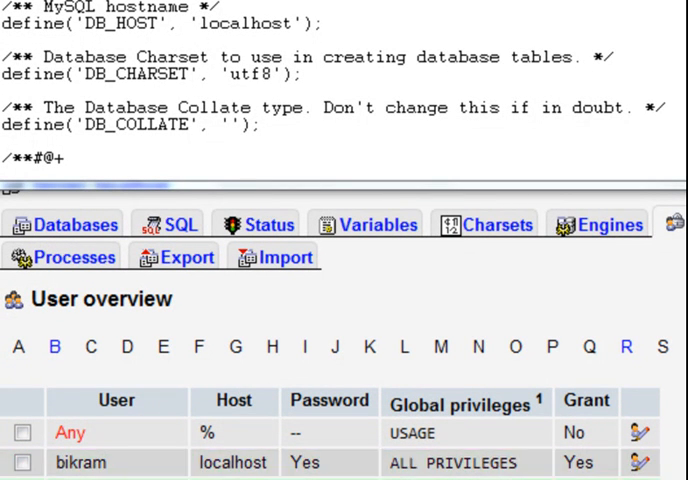
Review wp-config.php settings: DB_NAME wordpress_transfer, user bikram, host localhost
{"action": "left_click", "coordinate": [264, 224]}
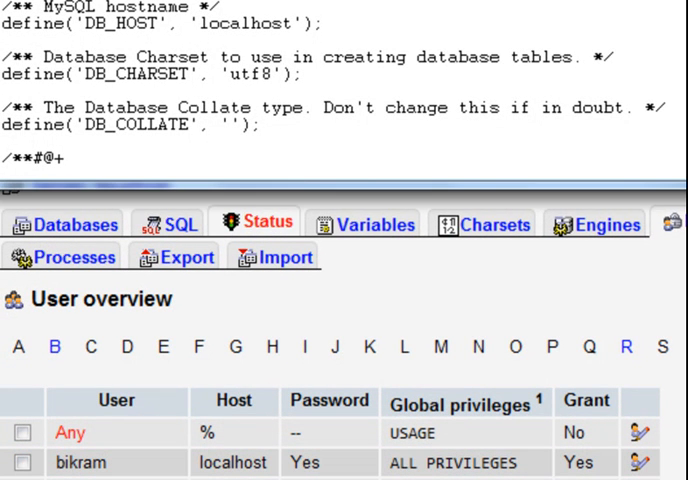
{"action": "scroll", "scroll_direction": "up", "scroll_amount": 3}
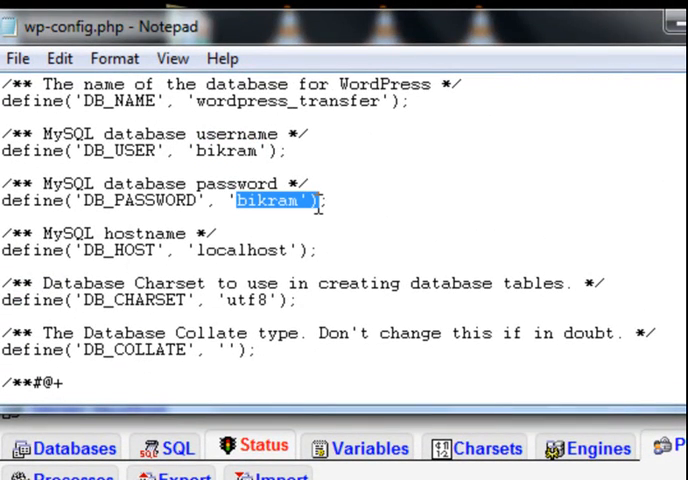
{"action": "double_click", "coordinate": [240, 250]}
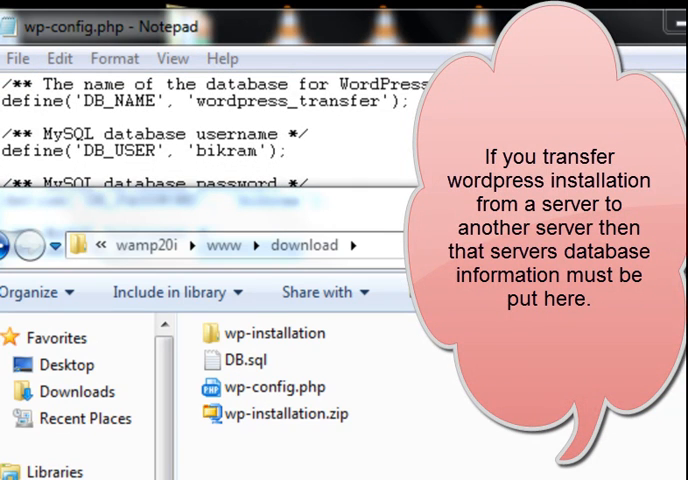
Look over wp-installation and DB.sql in the download folder, then return to wordpress_transfer
{"action": "left_click", "coordinate": [272, 332]}
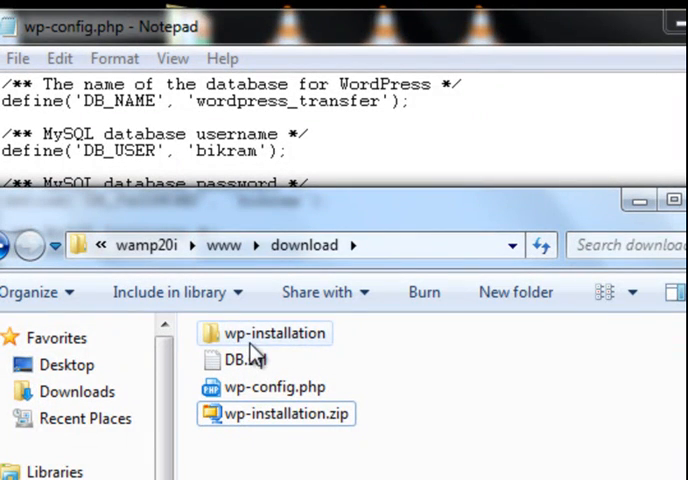
{"action": "double_click", "coordinate": [270, 332]}
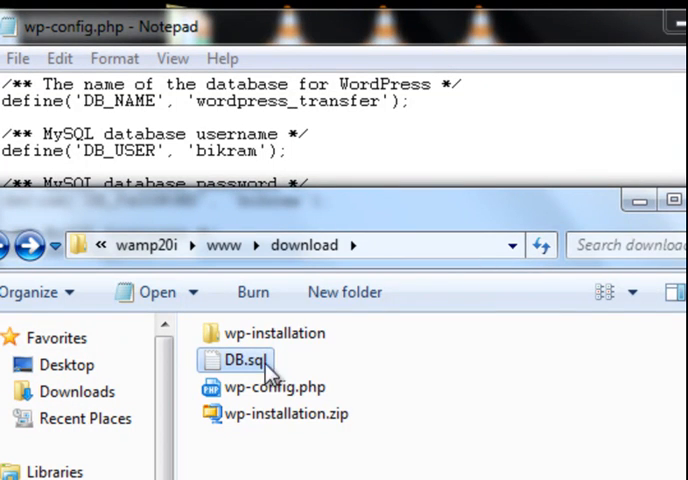
{"action": "double_click", "coordinate": [284, 332]}
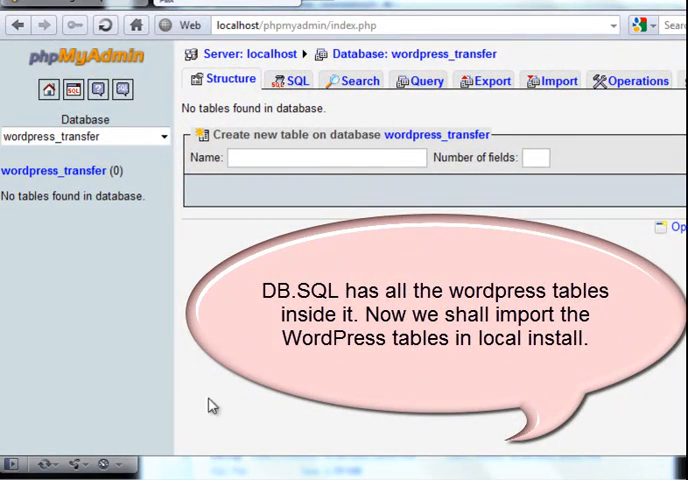
{"action": "mouse_move", "coordinate": [402, 36]}
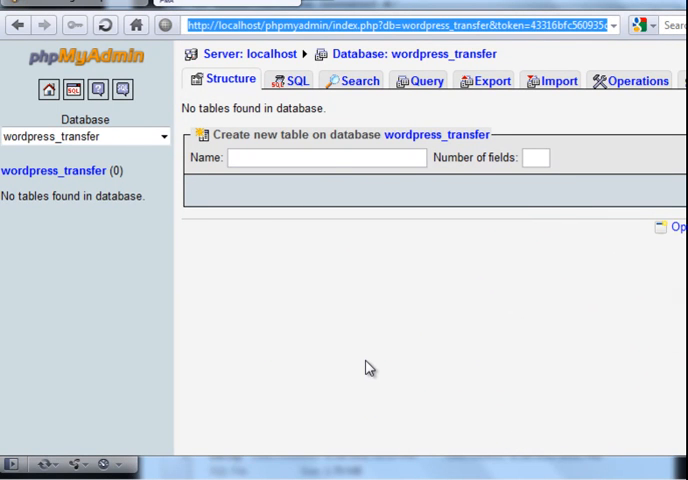
{"action": "mouse_move", "coordinate": [36, 110]}
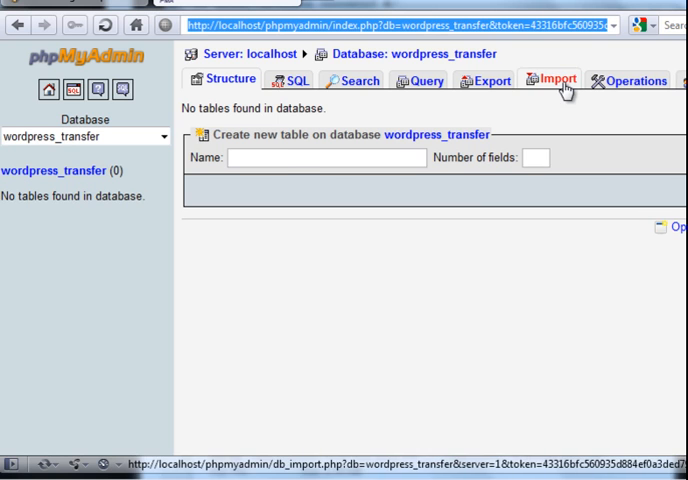
Choose DB.sql from the download folder as the import file for wordpress_transfer
{"action": "left_click", "coordinate": [554, 80]}
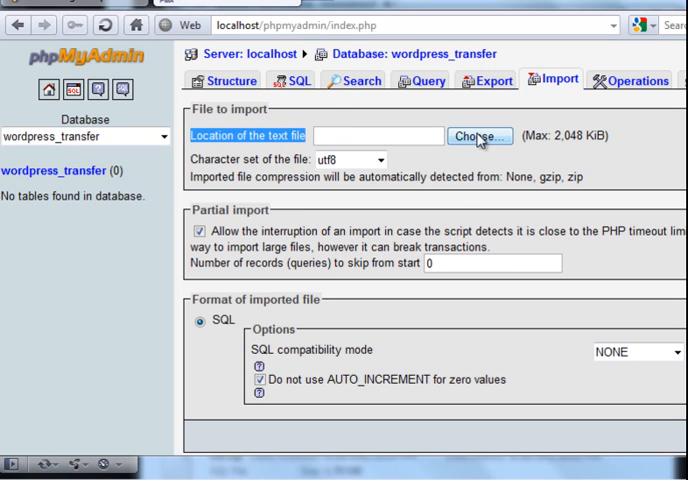
{"action": "left_click", "coordinate": [478, 136]}
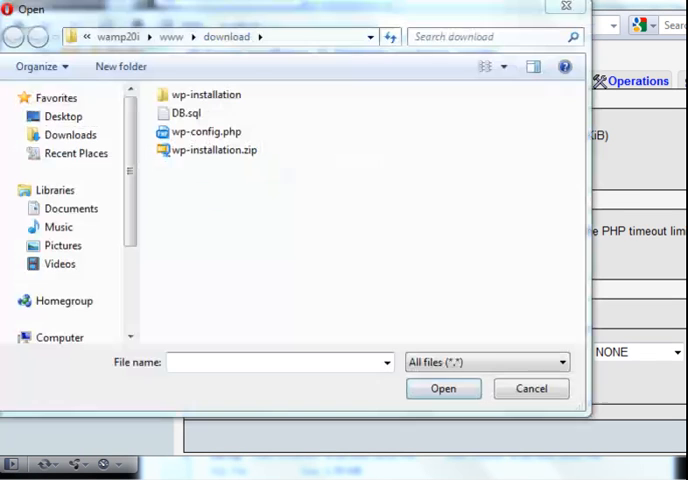
{"action": "left_click", "coordinate": [184, 112]}
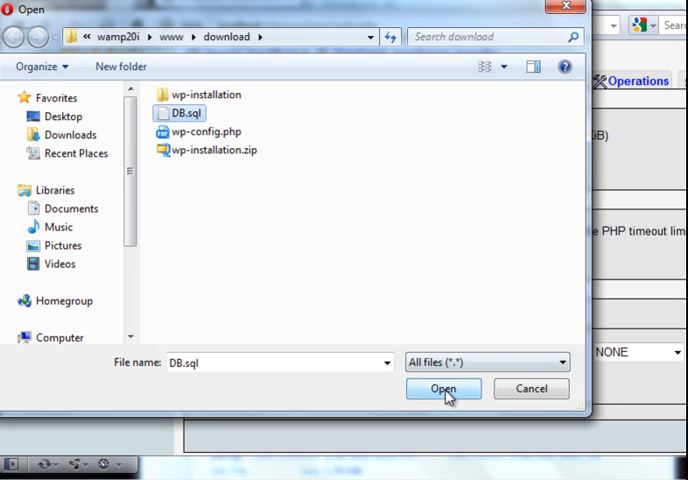
{"action": "left_click", "coordinate": [444, 388]}
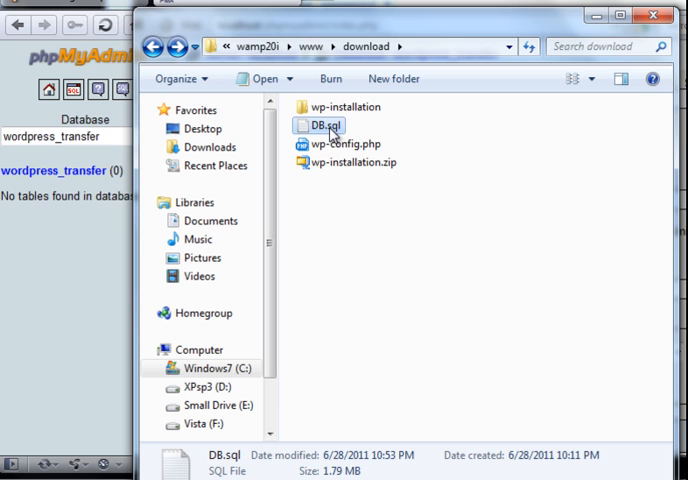
{"action": "mouse_move", "coordinate": [322, 132]}
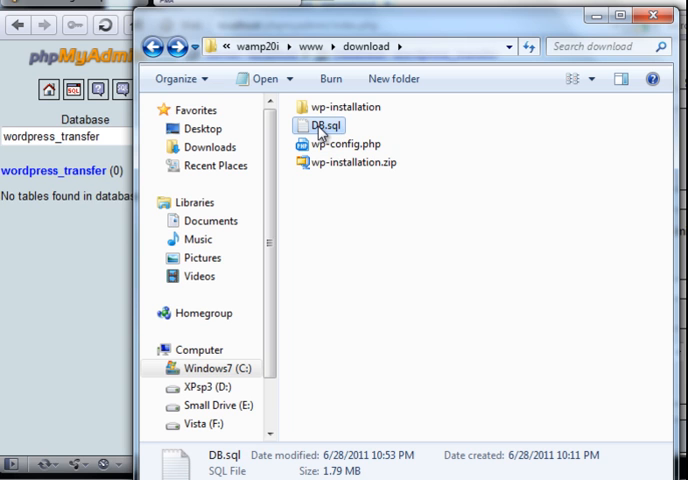
Open DB.sql from the download folder with WordPad
{"action": "right_click", "coordinate": [322, 126]}
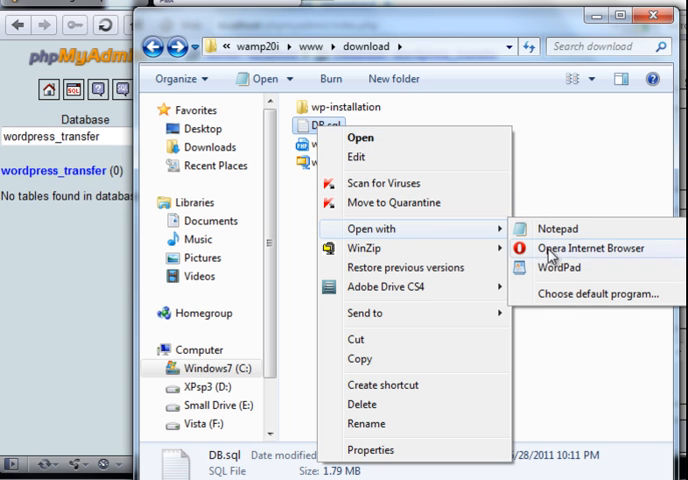
{"action": "mouse_move", "coordinate": [556, 268]}
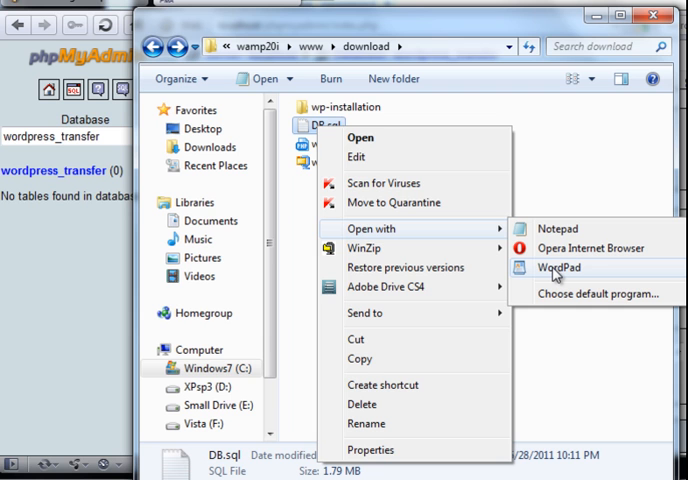
{"action": "left_click", "coordinate": [560, 268]}
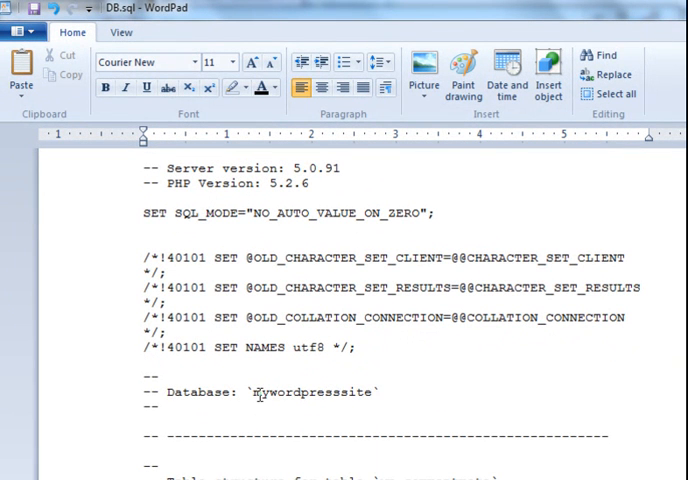
{"action": "double_click", "coordinate": [310, 392]}
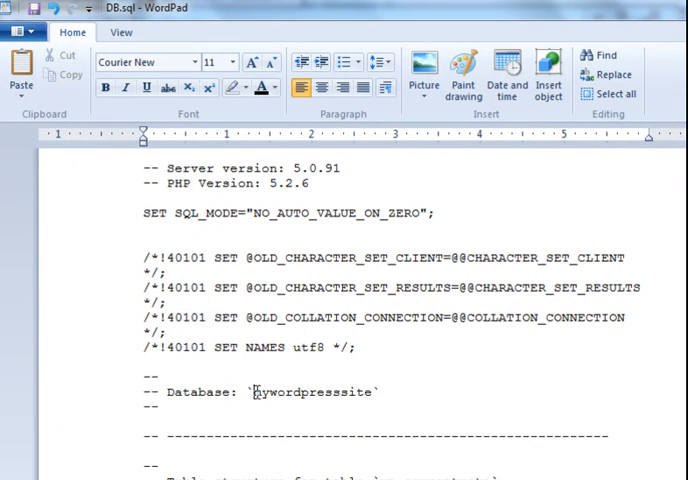
{"action": "double_click", "coordinate": [314, 392]}
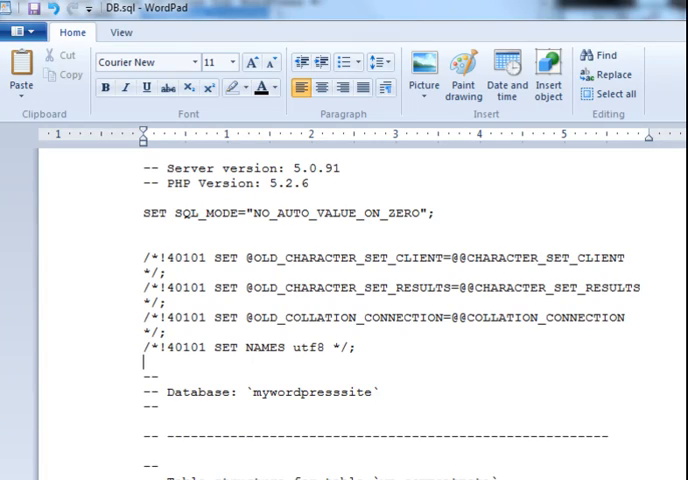
{"action": "scroll", "scroll_direction": "down", "scroll_amount": 3}
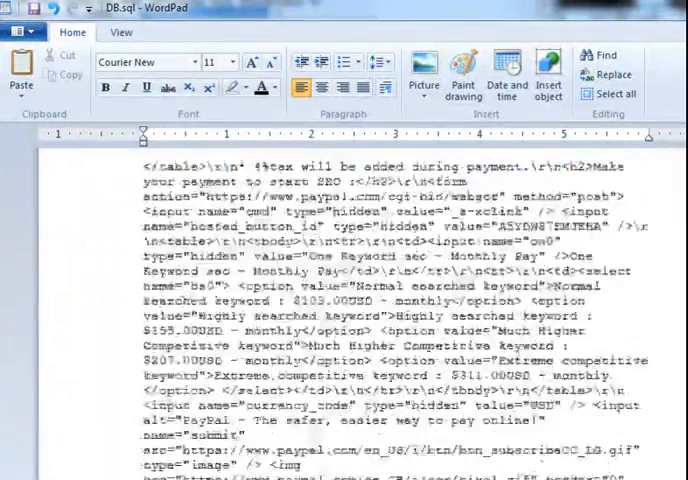
{"action": "scroll", "scroll_direction": "down", "scroll_amount": 3}
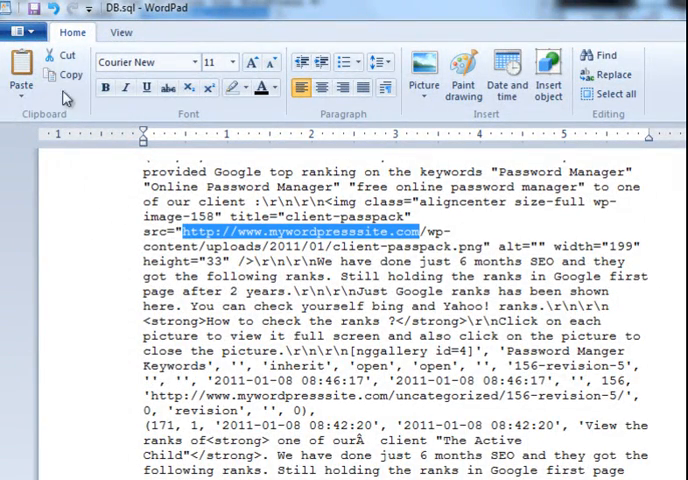
{"action": "right_click", "coordinate": [360, 264]}
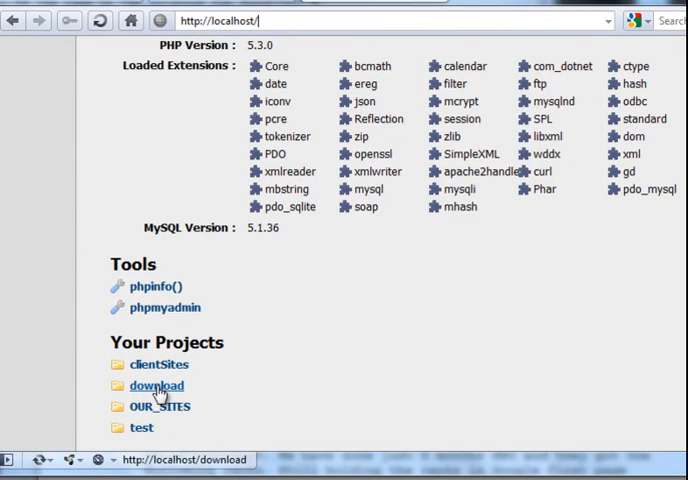
Open the localhost download project to list DB.sql, wp-config.php and wp-installation
{"action": "left_click", "coordinate": [156, 384]}
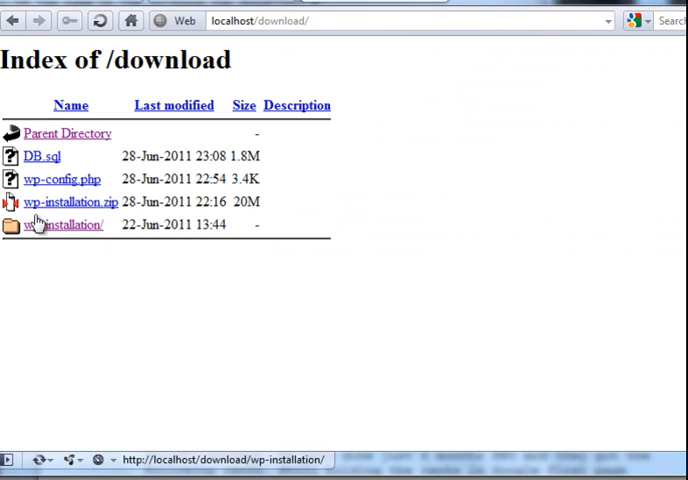
{"action": "mouse_move", "coordinate": [68, 232]}
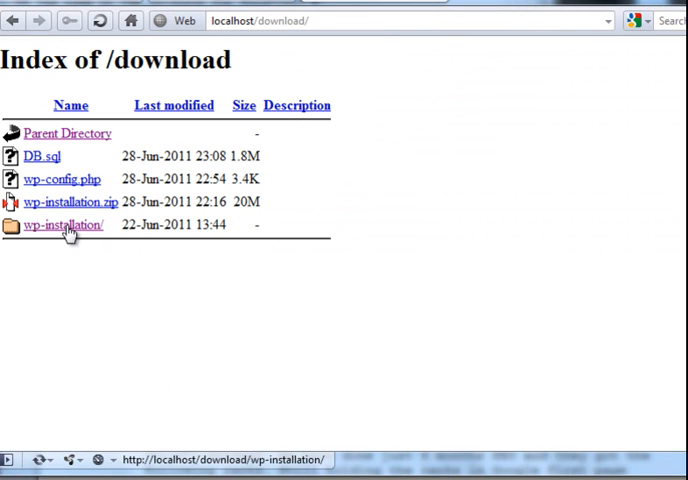
{"action": "mouse_move", "coordinate": [82, 230]}
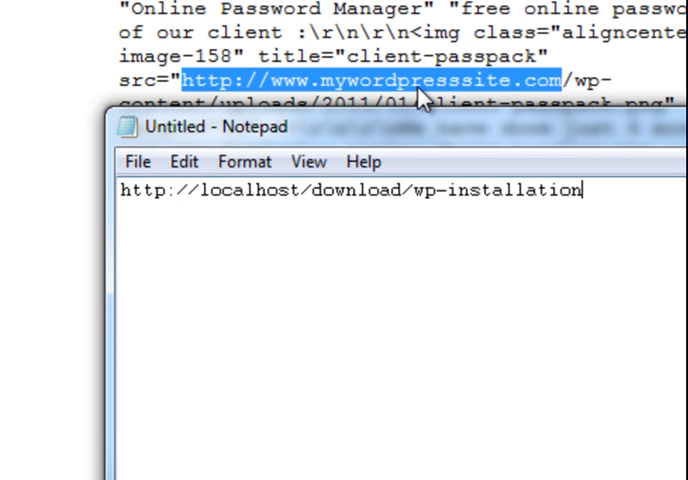
{"action": "mouse_move", "coordinate": [82, 204]}
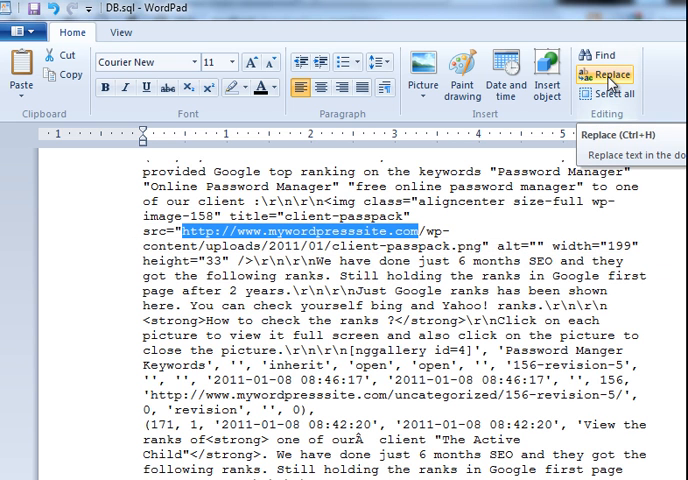
{"action": "left_click", "coordinate": [612, 74]}
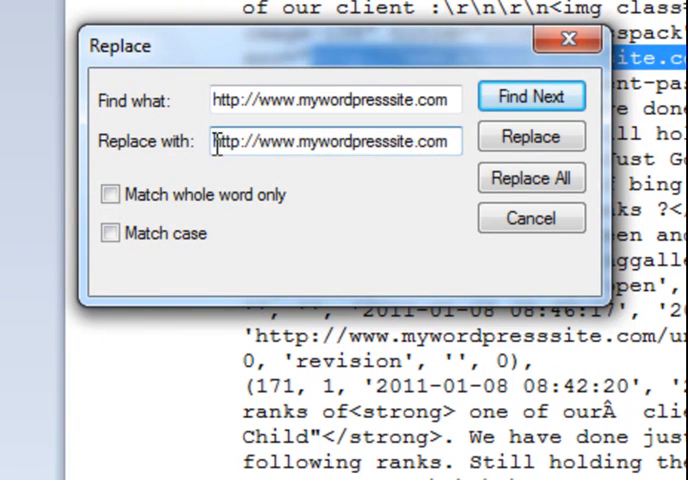
{"action": "left_click", "coordinate": [532, 178]}
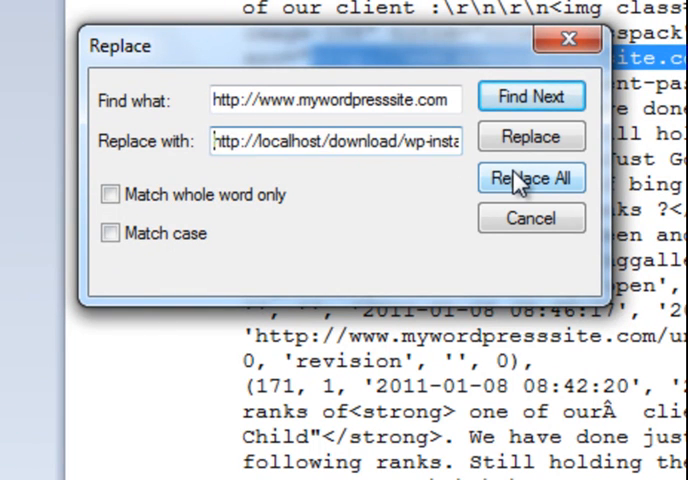
{"action": "left_click", "coordinate": [532, 178]}
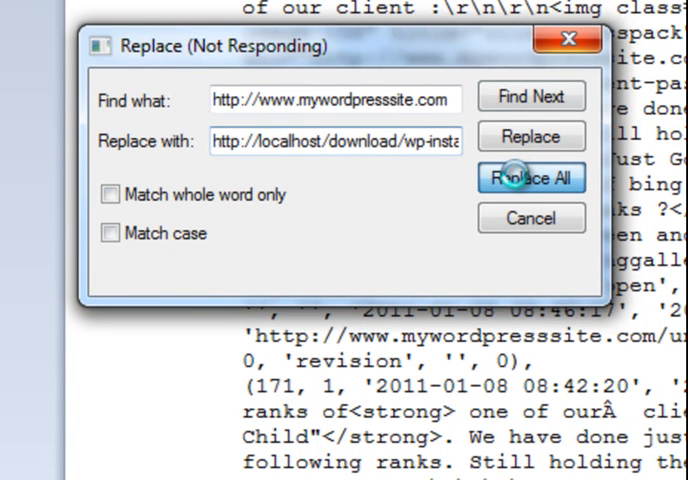
{"action": "left_click", "coordinate": [532, 178]}
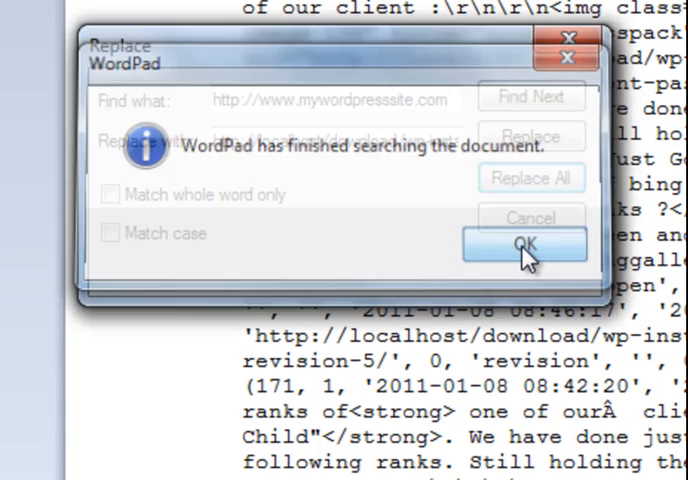
{"action": "left_click", "coordinate": [528, 246]}
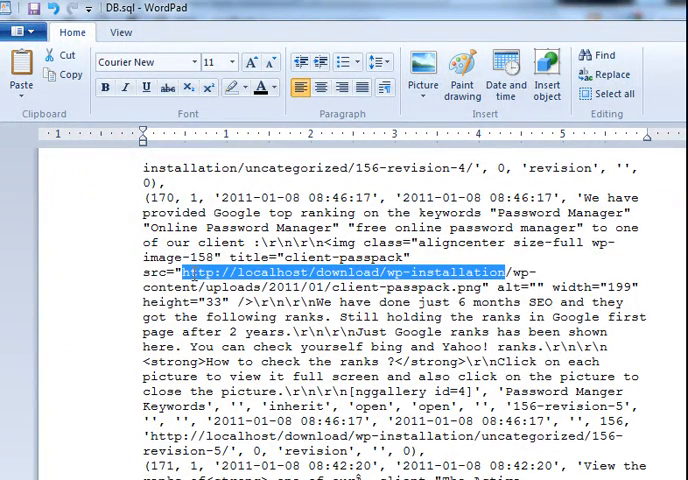
{"action": "scroll", "scroll_direction": "down", "scroll_amount": 3}
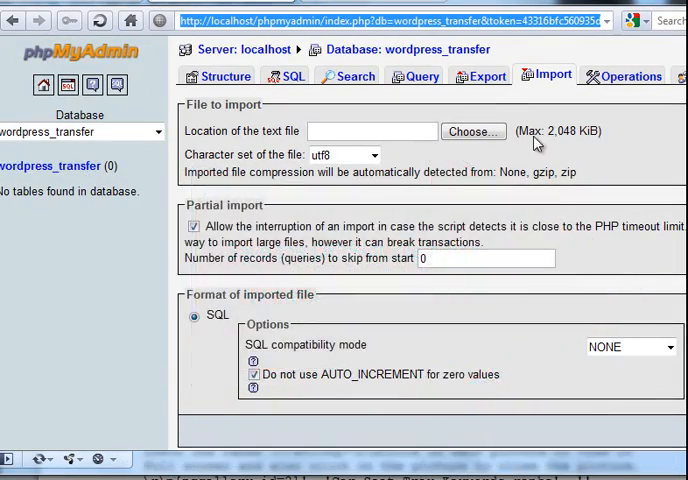
Import DB.sql into wordpress_transfer, creating its 14 WordPress tables
{"action": "left_click", "coordinate": [472, 132]}
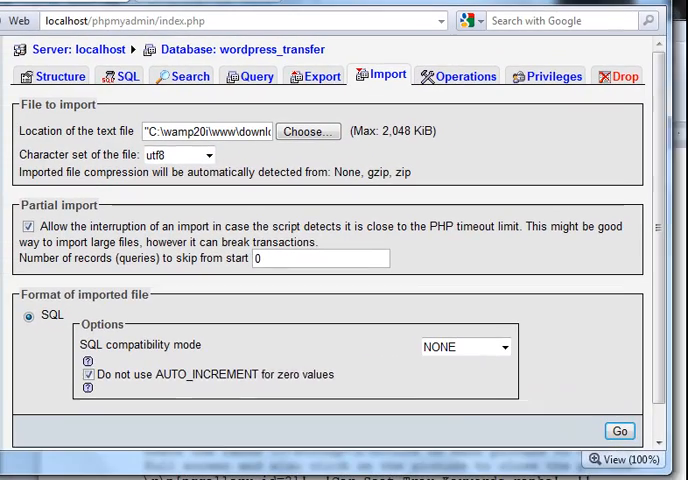
{"action": "left_click", "coordinate": [620, 432]}
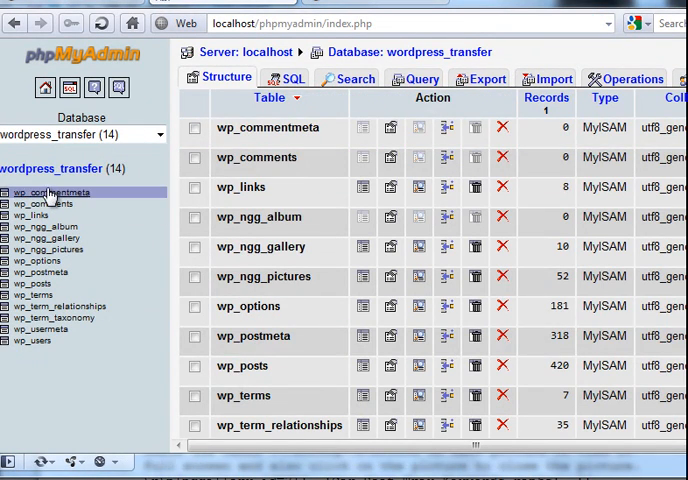
Show the Structure view of the imported wp_commentmeta table in wordpress_transfer
{"action": "left_click", "coordinate": [52, 192]}
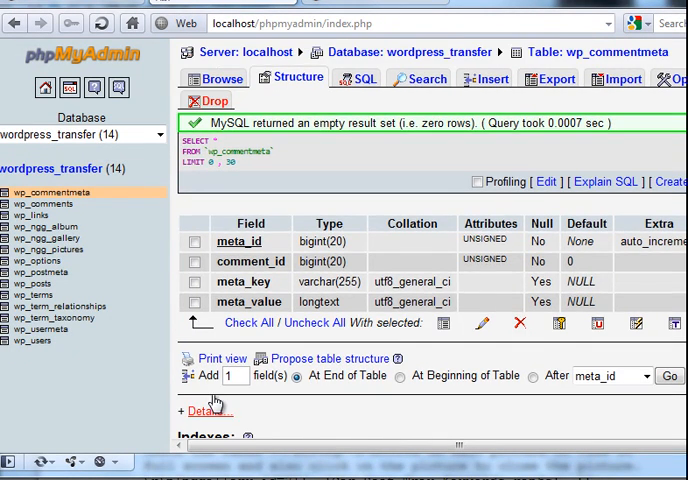
{"action": "scroll", "scroll_direction": "down", "scroll_amount": 3}
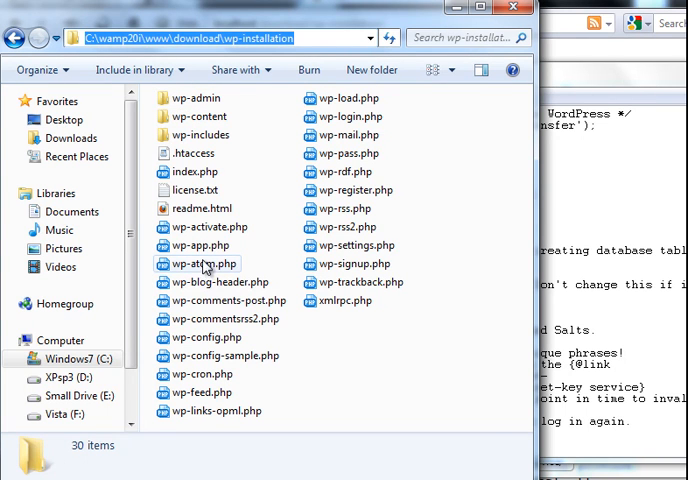
Launch wp-config.php from the wp-installation folder in Notepad via Open with
{"action": "left_click", "coordinate": [204, 336]}
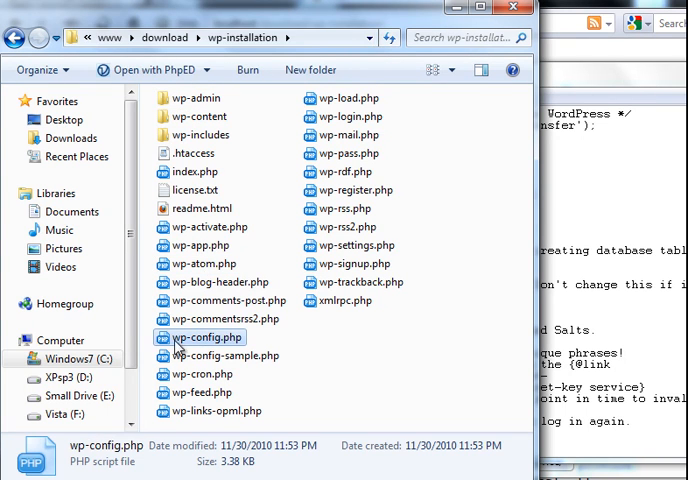
{"action": "right_click", "coordinate": [204, 336]}
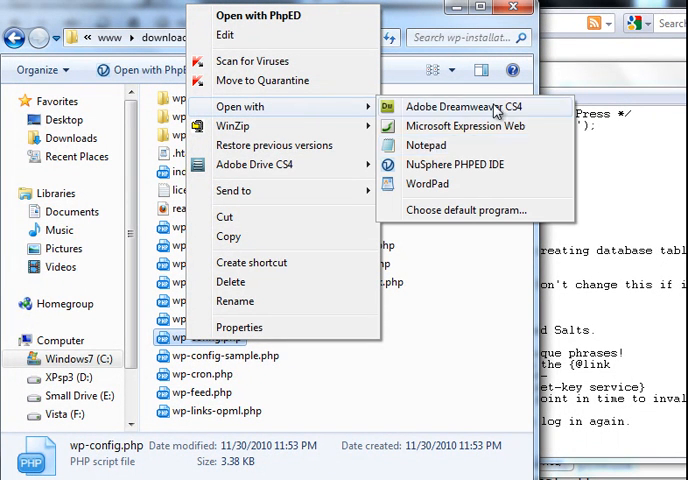
{"action": "left_click", "coordinate": [424, 144]}
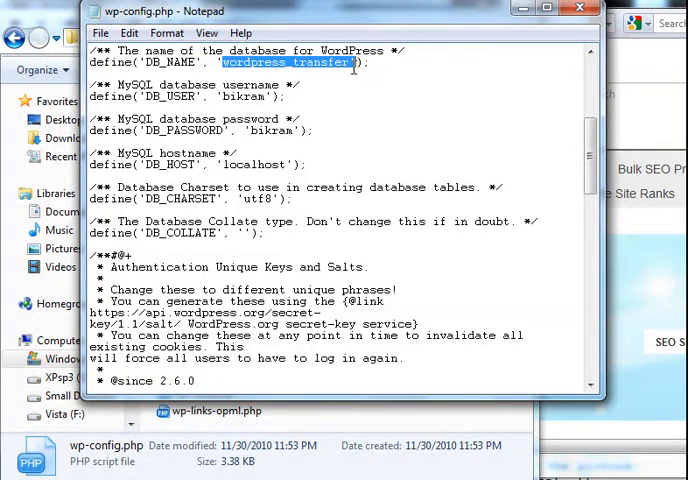
Select the DB_USER value in wp-config.php so the username can be replaced
{"action": "double_click", "coordinate": [246, 96]}
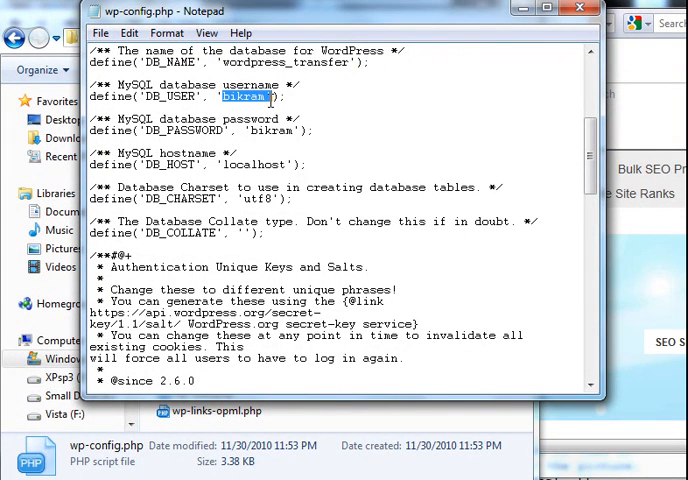